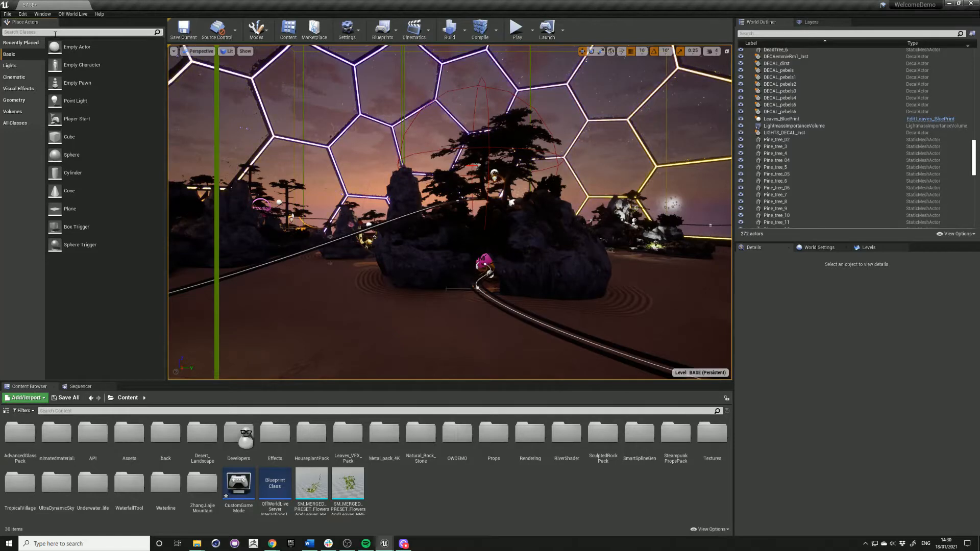
# - Find OWL360LivestreamingCamPawn in Place Actors, add it to the level, and raise it
pyautogui.write('owl')
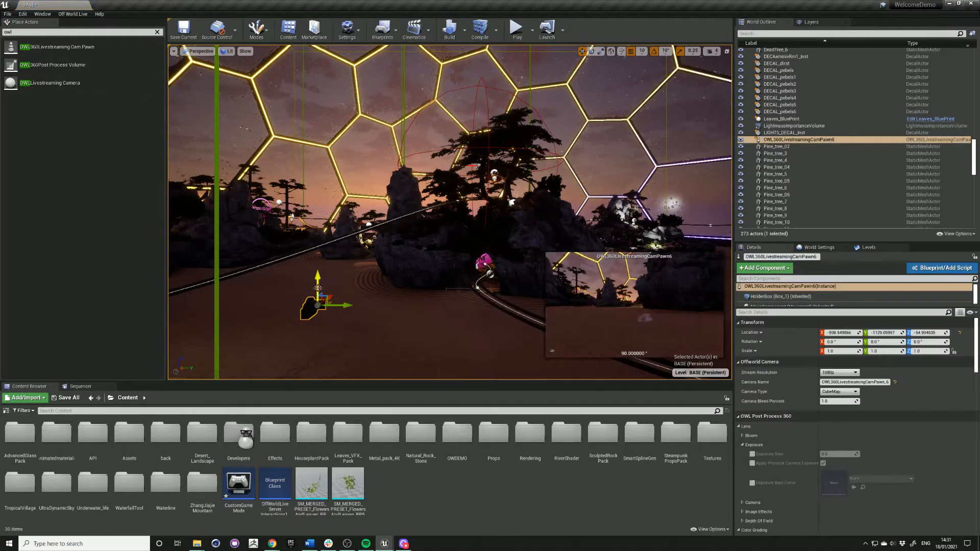
pyautogui.moveTo(318, 281); pyautogui.dragTo(317, 247)
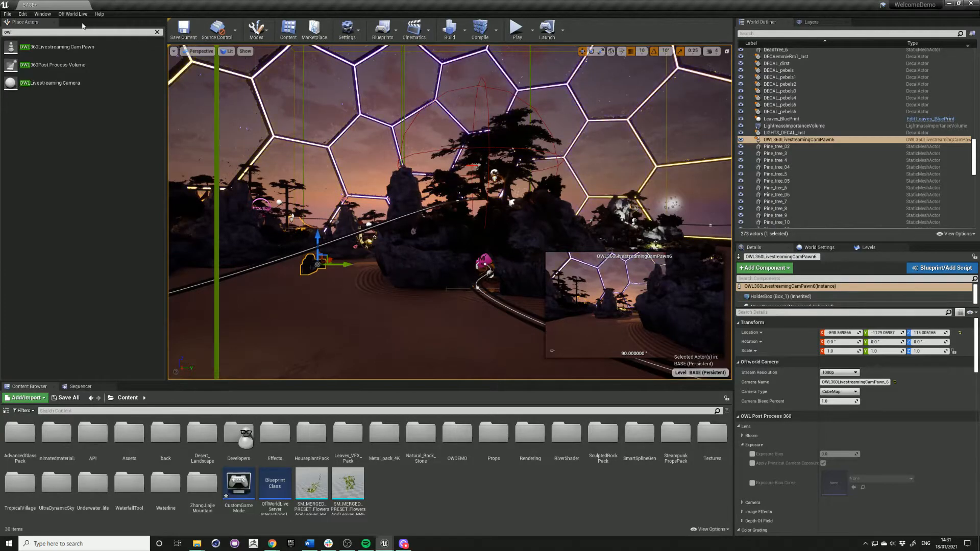
# - In World Settings, set GameMode Override to OWLGameModeBase
pyautogui.click(42, 14)
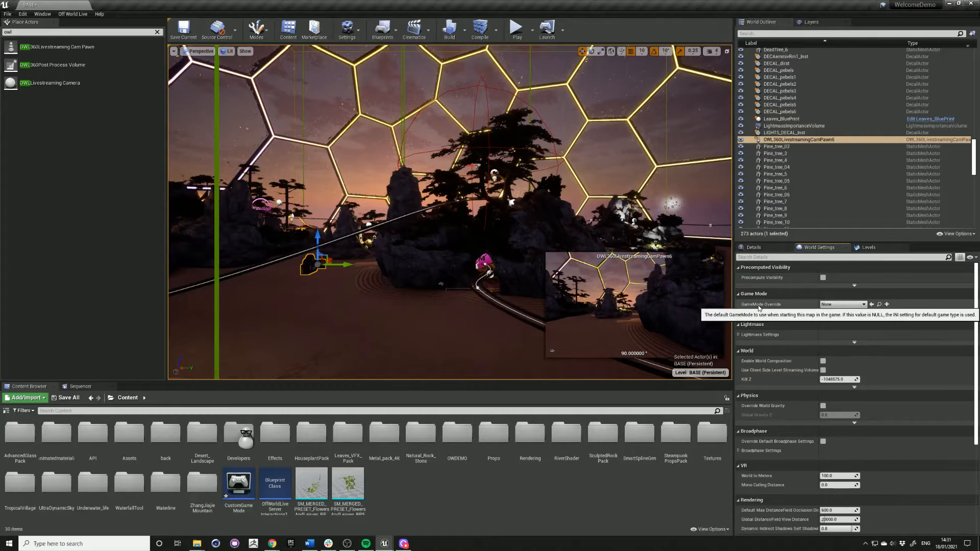
pyautogui.click(864, 303)
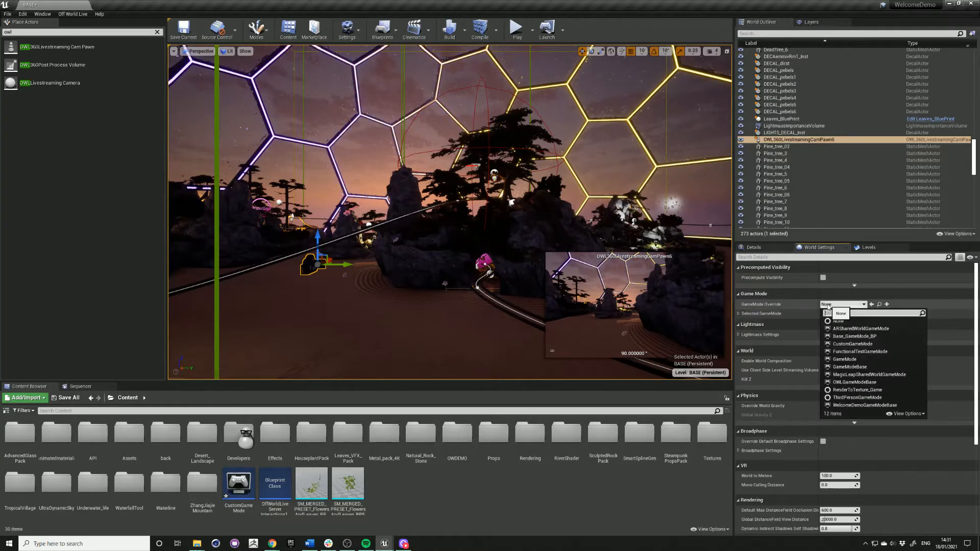
pyautogui.write('owl')
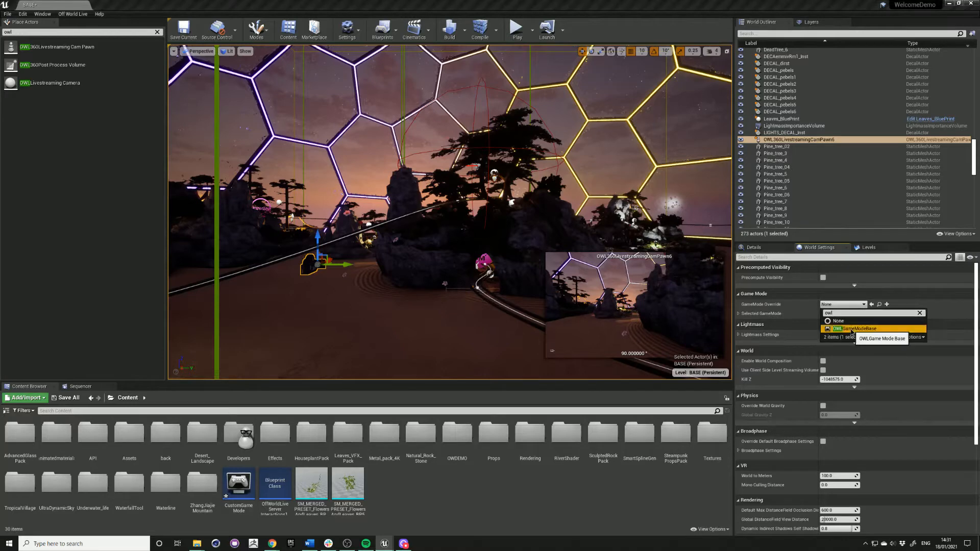
pyautogui.click(856, 328)
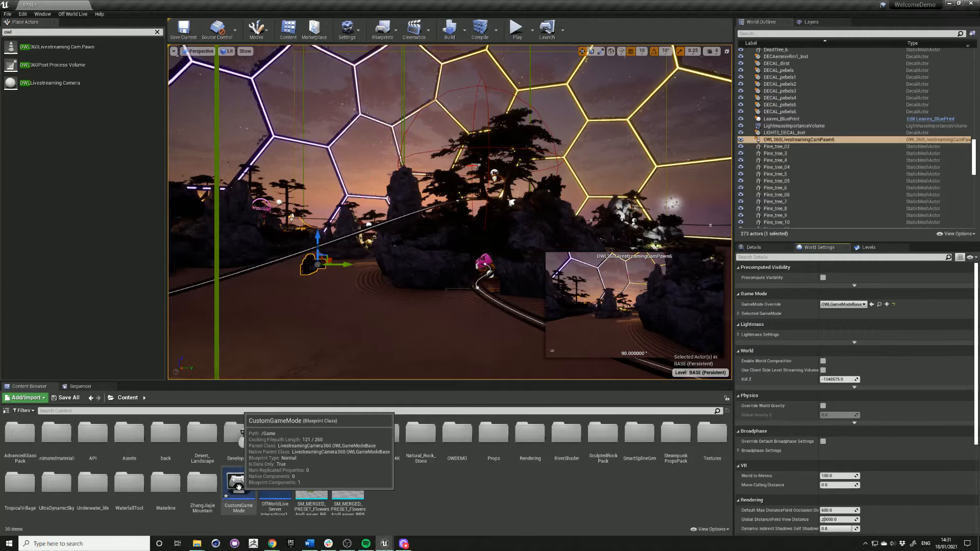
pyautogui.doubleClick(237, 481)
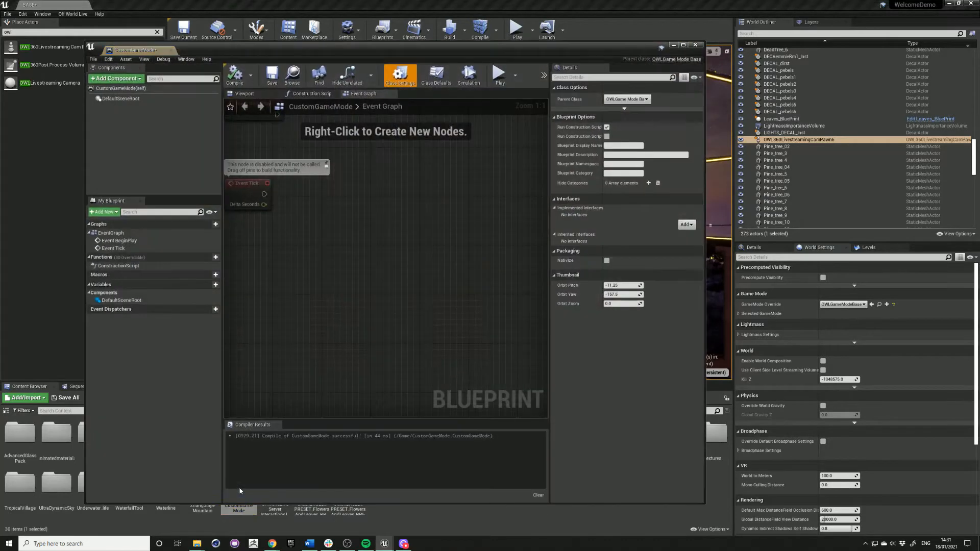
pyautogui.moveTo(399, 75)
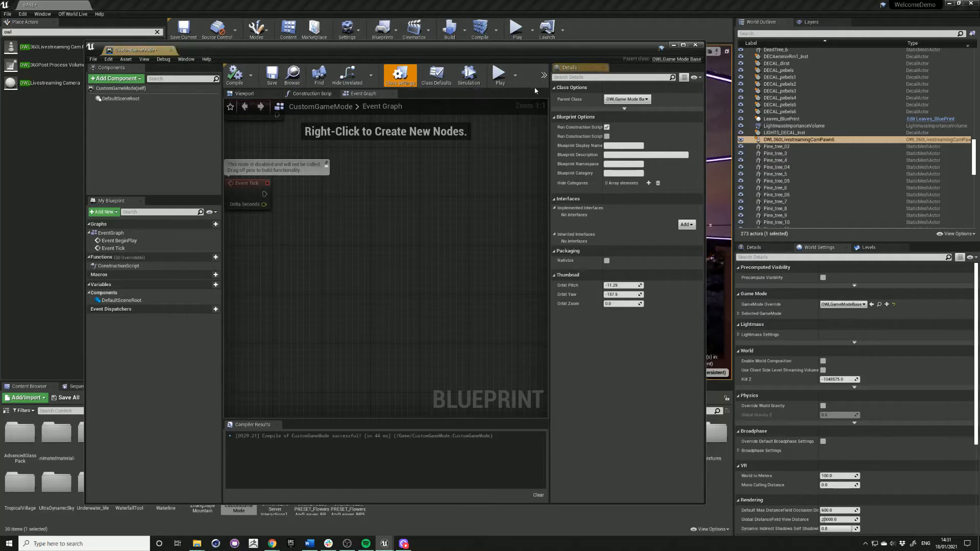
pyautogui.click(648, 99)
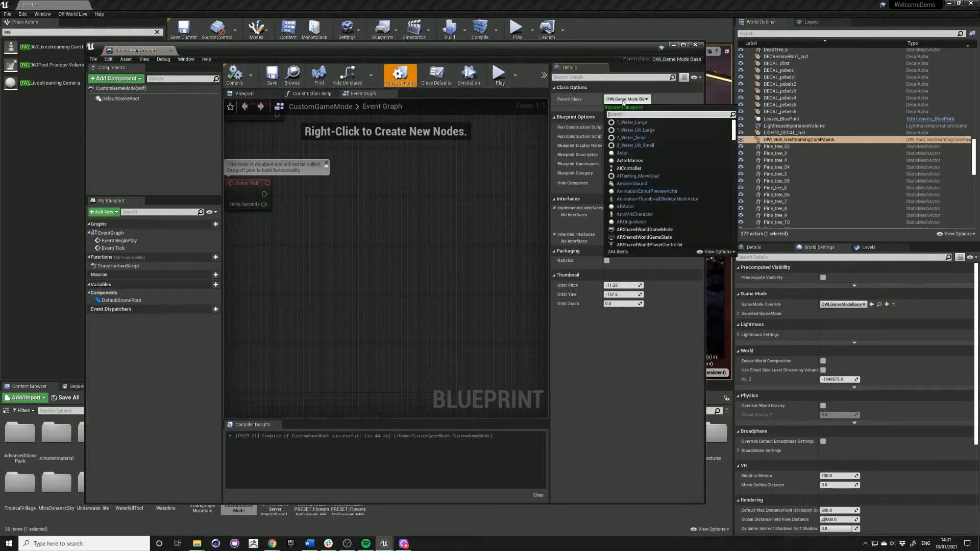
pyautogui.write('owl')
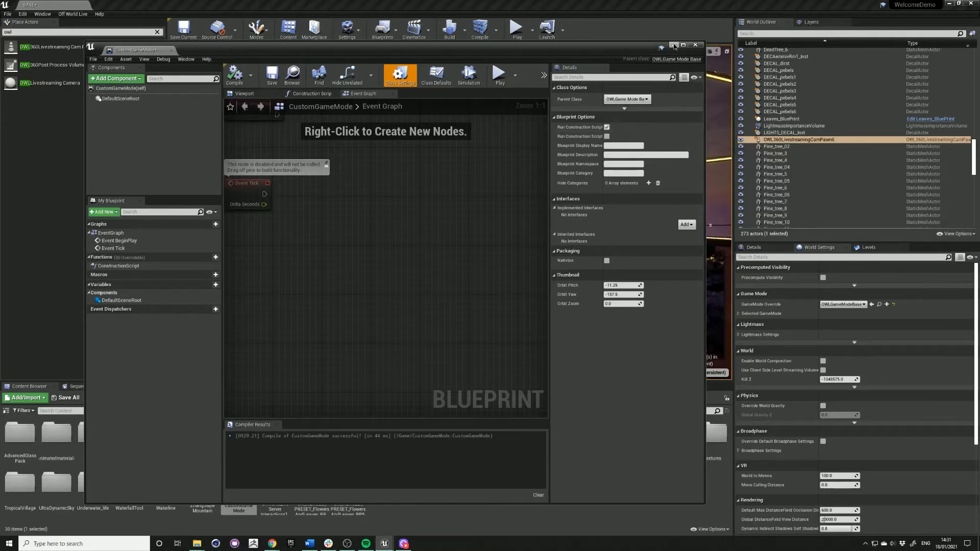
pyautogui.click(694, 44)
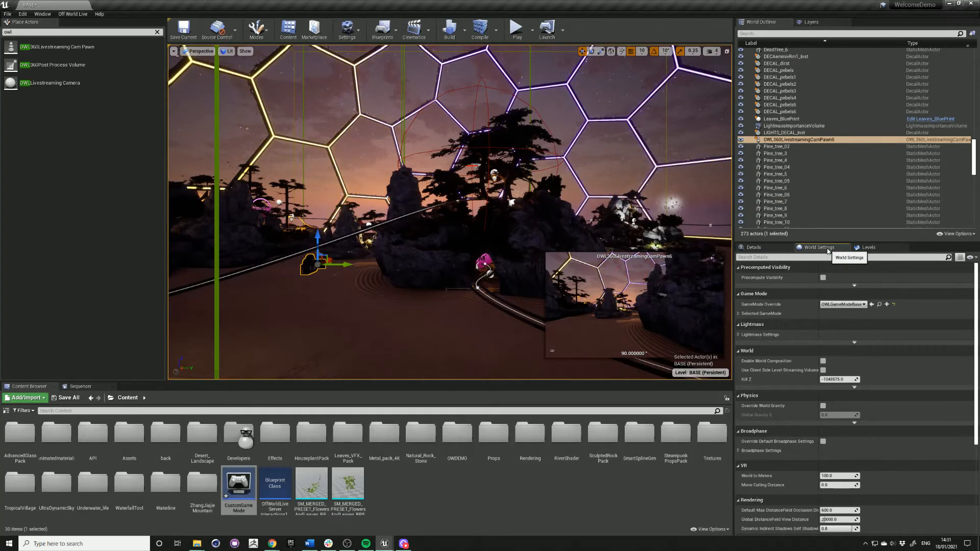
pyautogui.click(863, 304)
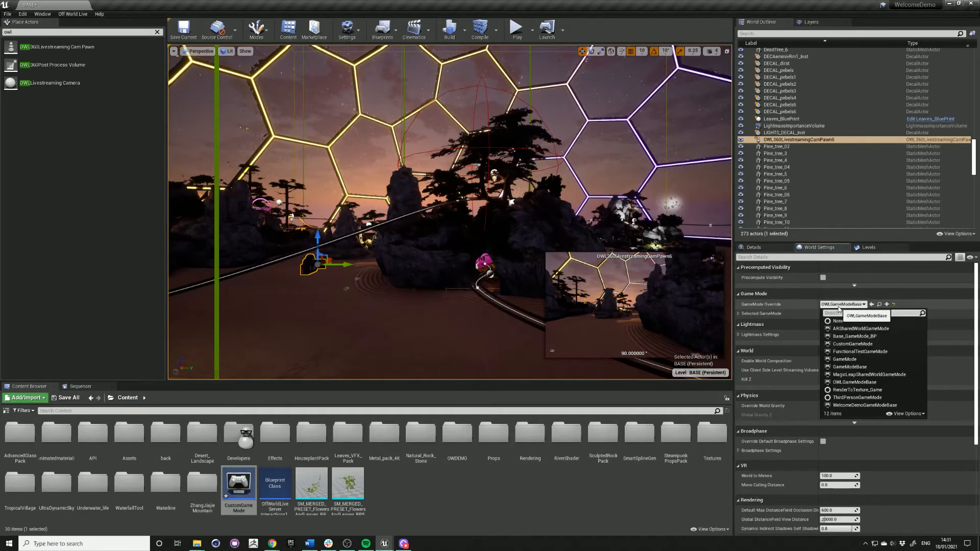
pyautogui.write('cust')
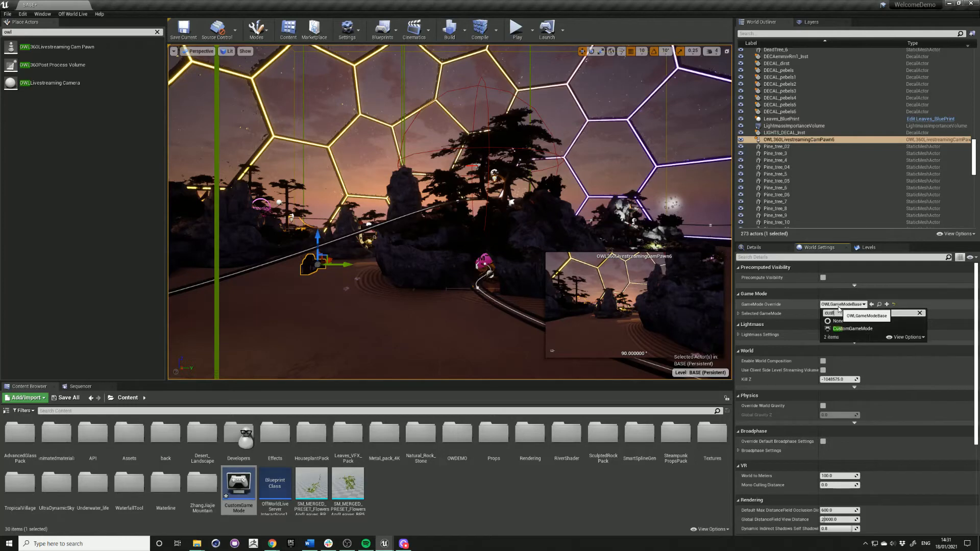
pyautogui.write('custom')
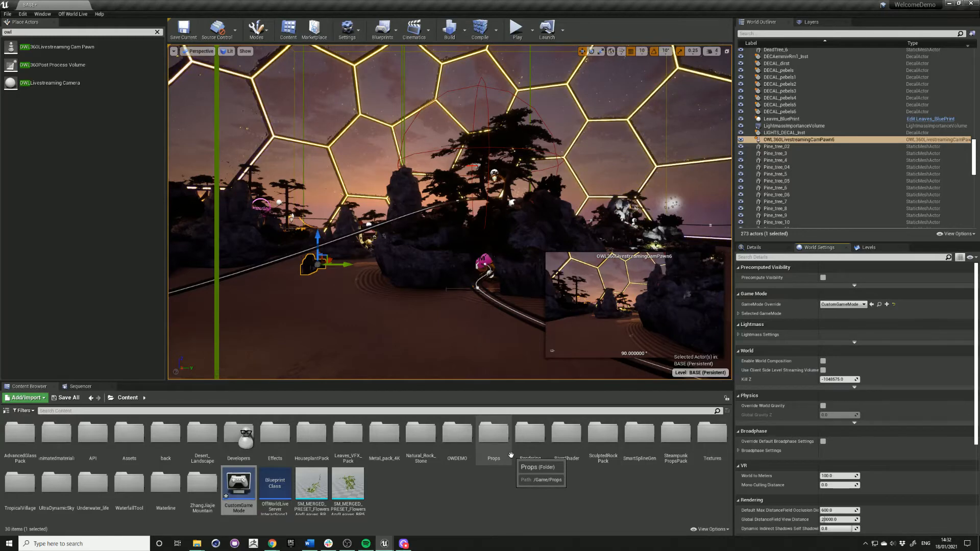
pyautogui.click(863, 304)
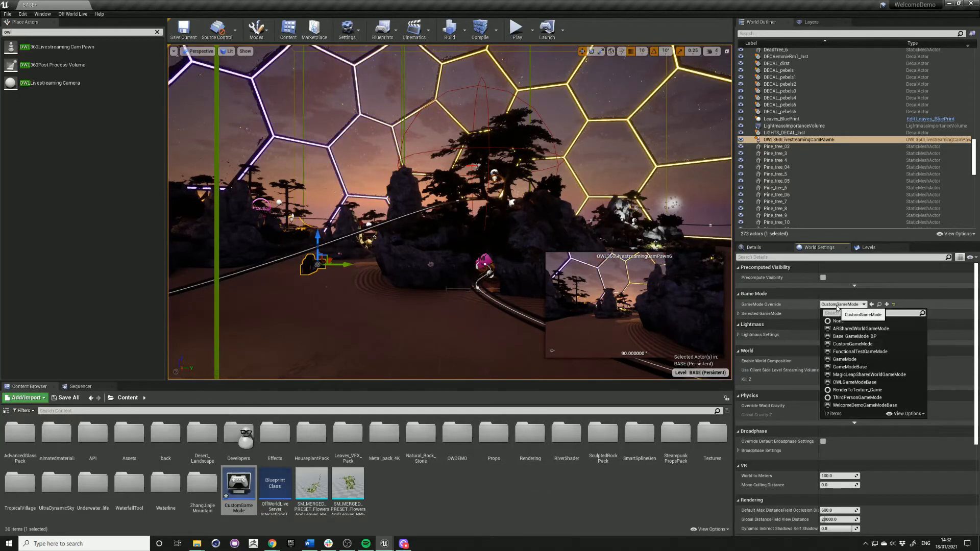
pyautogui.click(853, 382)
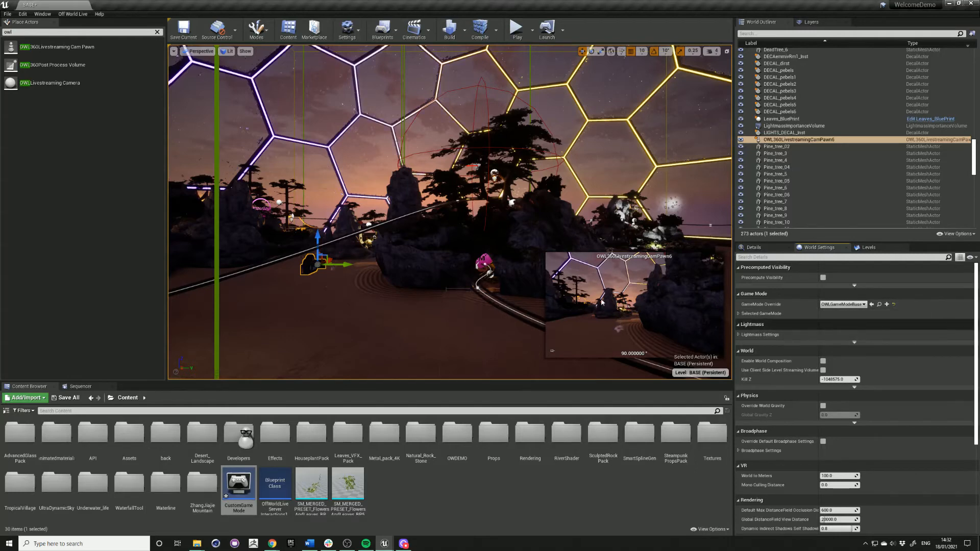
pyautogui.moveTo(517, 30)
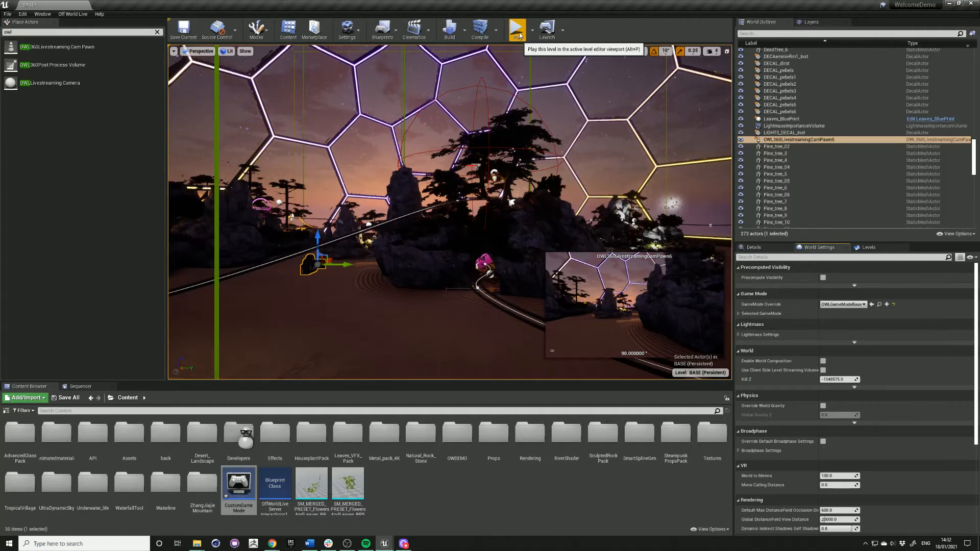
# - Play the level and choose Log In on the Off World screen
pyautogui.click(516, 29)
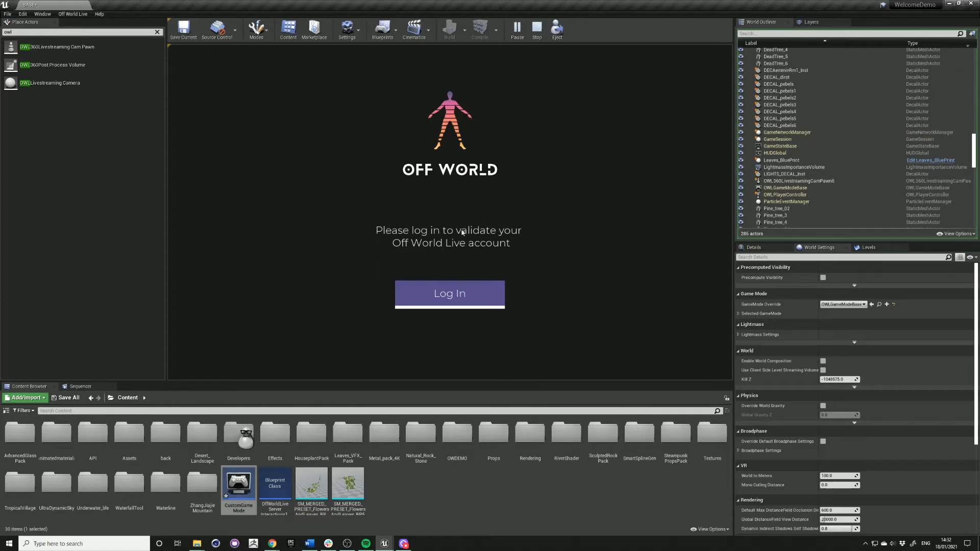
pyautogui.moveTo(464, 297)
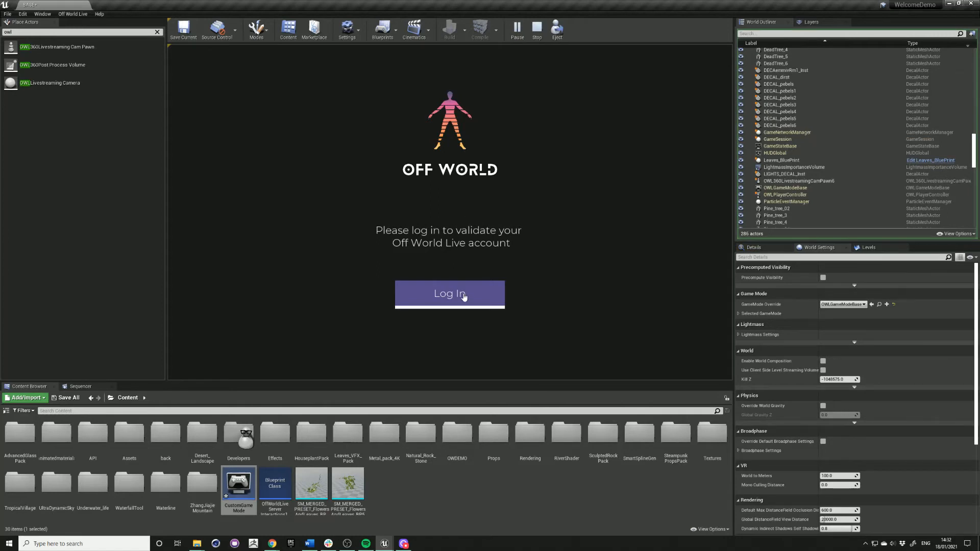
pyautogui.click(449, 294)
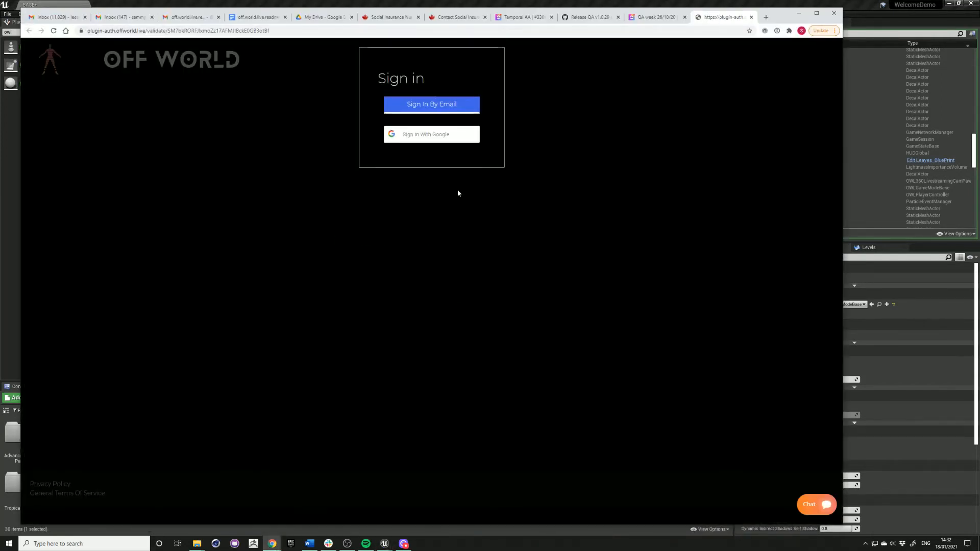
# - Choose 'Sign In By Email' on the Off World Live sign-in page
pyautogui.click(431, 134)
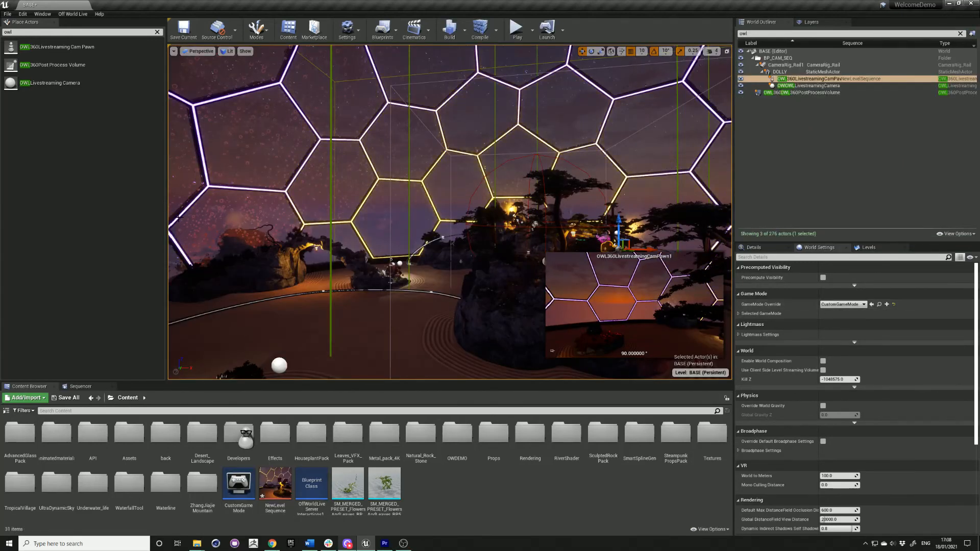
pyautogui.moveTo(72, 14)
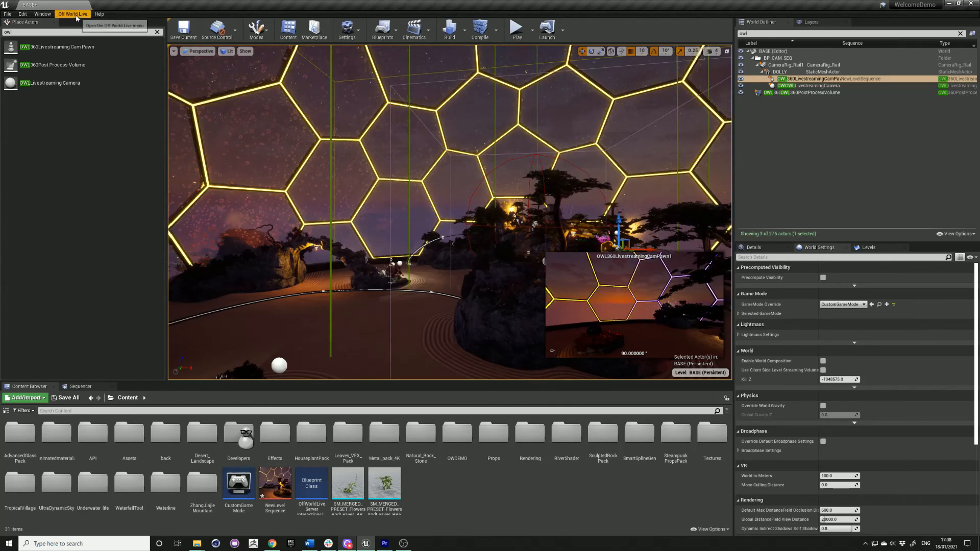
# - Open the Off World Live plugin window and press LOG_IN
pyautogui.click(72, 14)
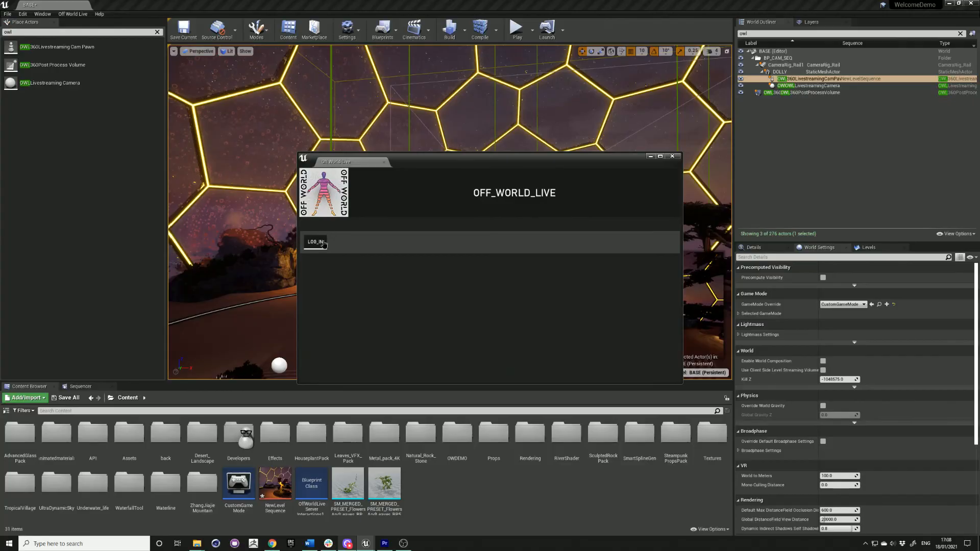
pyautogui.click(315, 242)
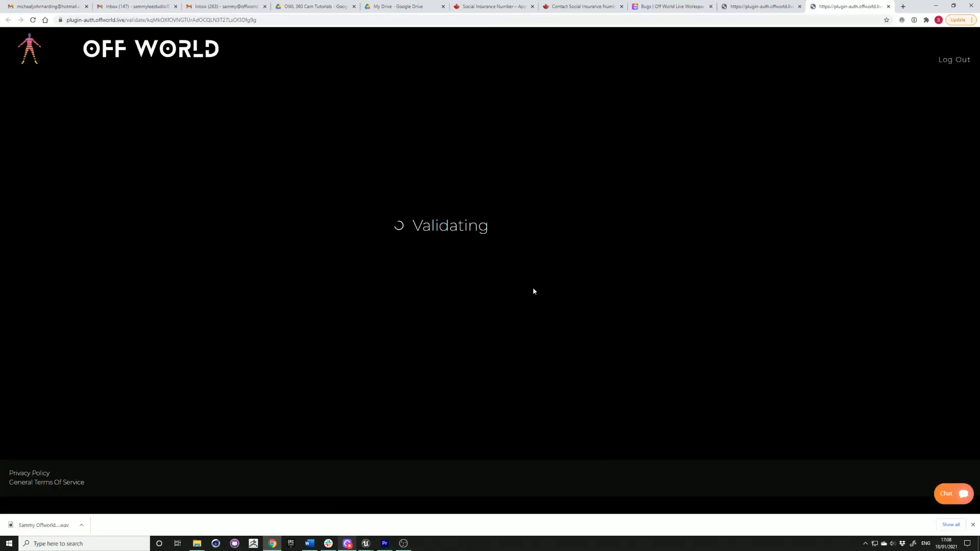